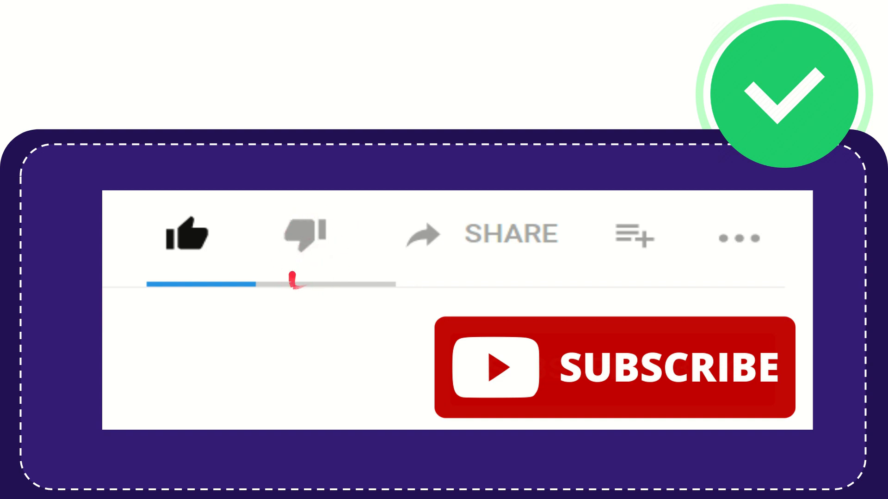
pyautogui.click(304, 234)
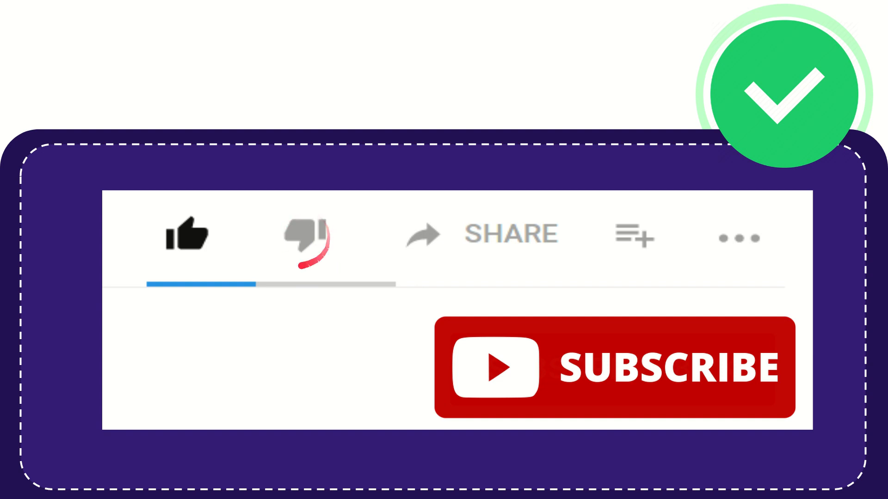